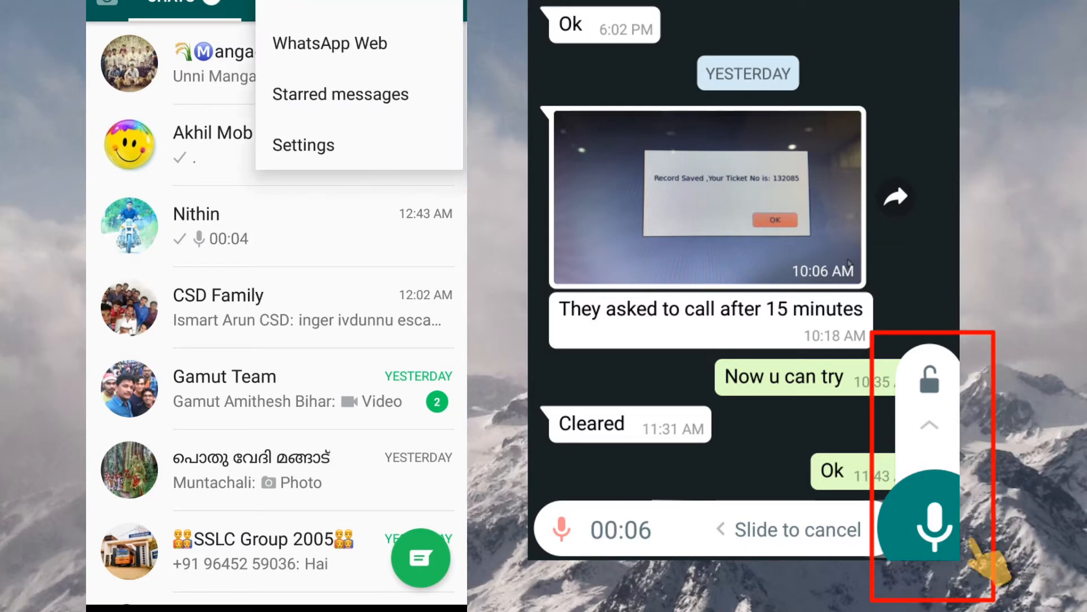
Go into WhatsApp Settings and reach the Help page's options list
left_click(303, 145)
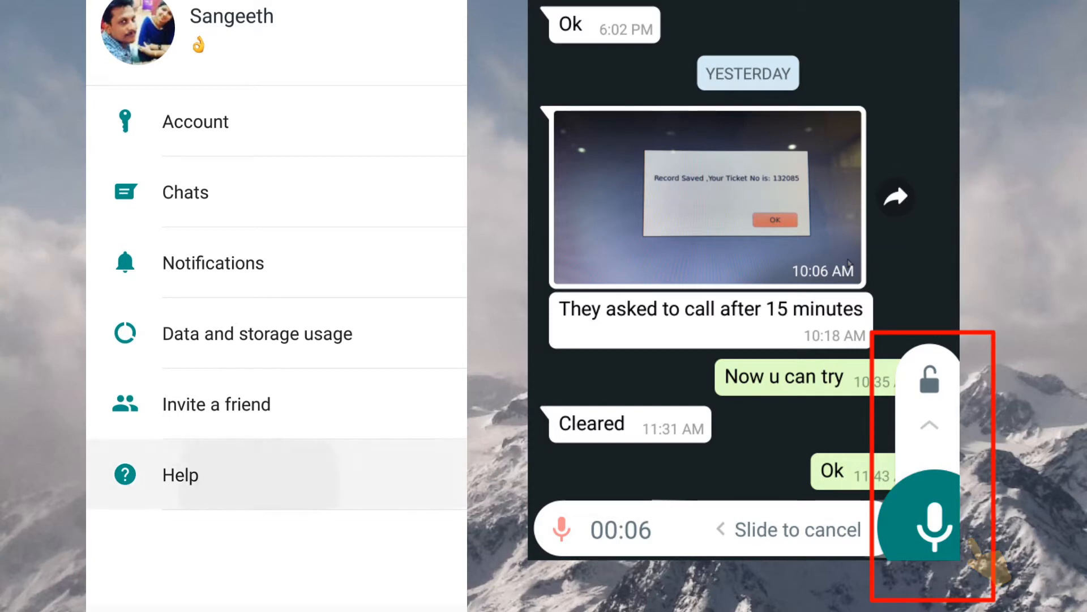
scroll("down", 3)
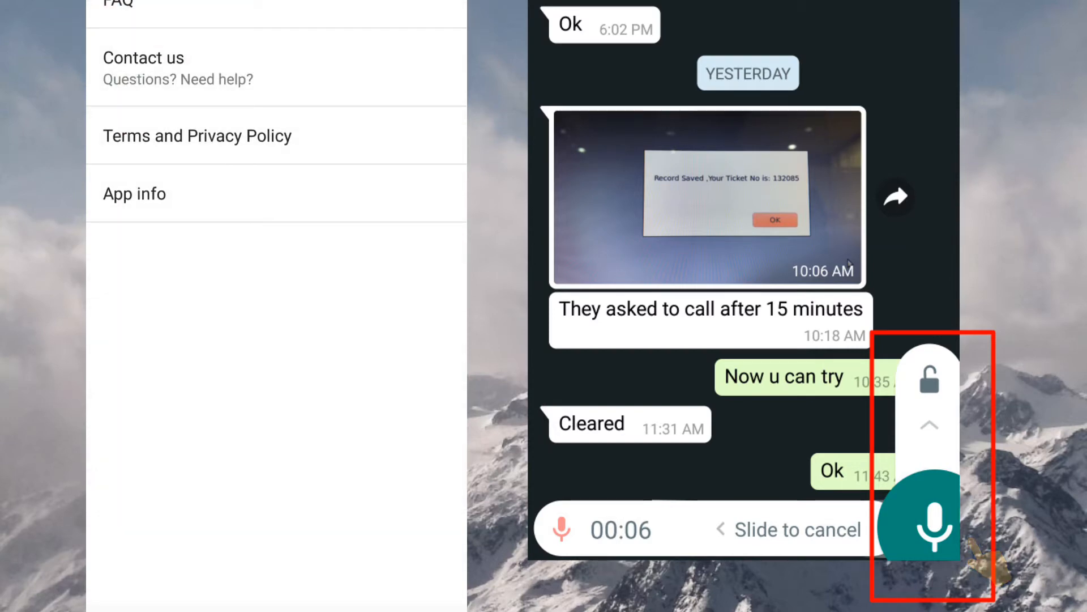
View App info showing version 2.18.102, then return and enter a one-on-one chat
left_click(134, 193)
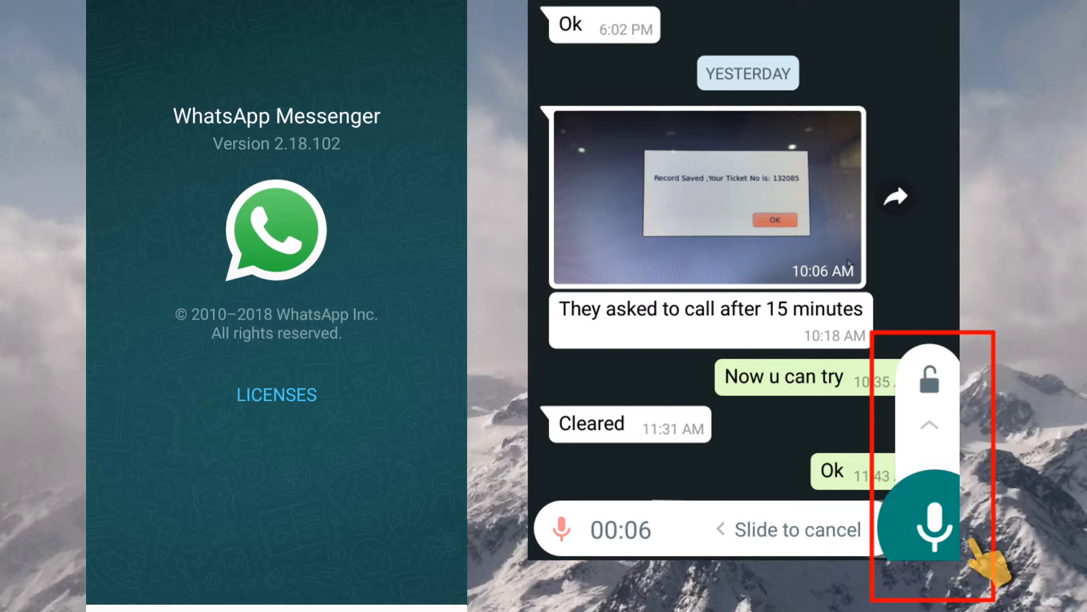
mouse_move(989, 563)
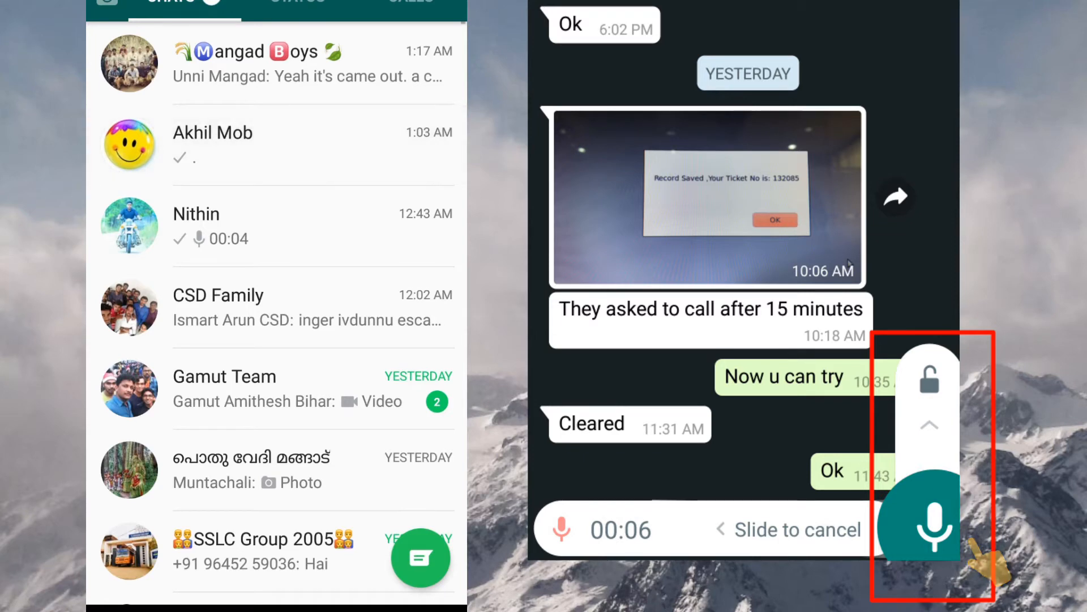
left_click(213, 132)
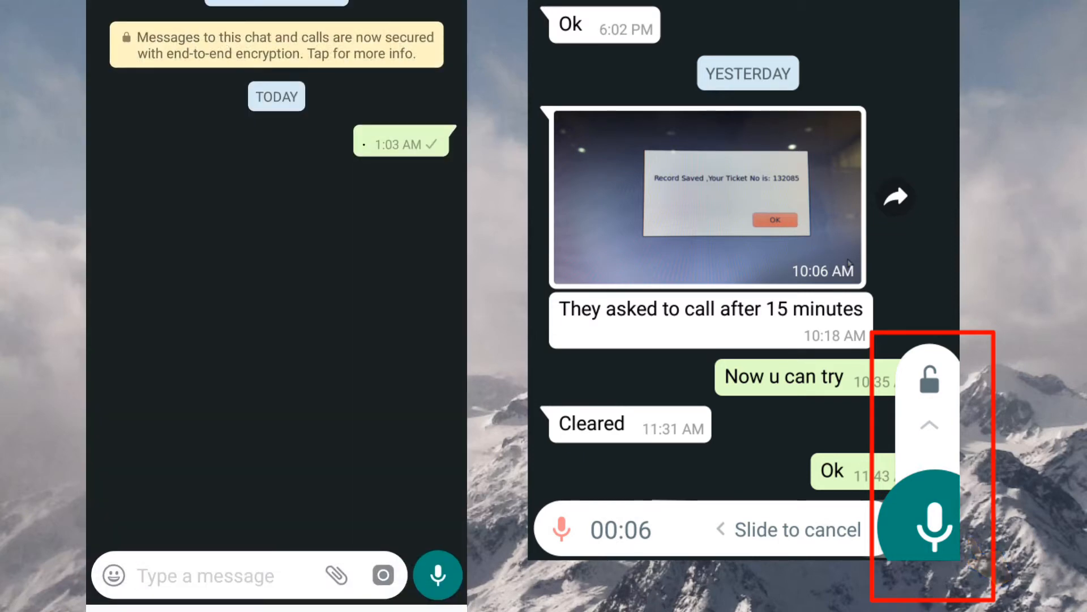